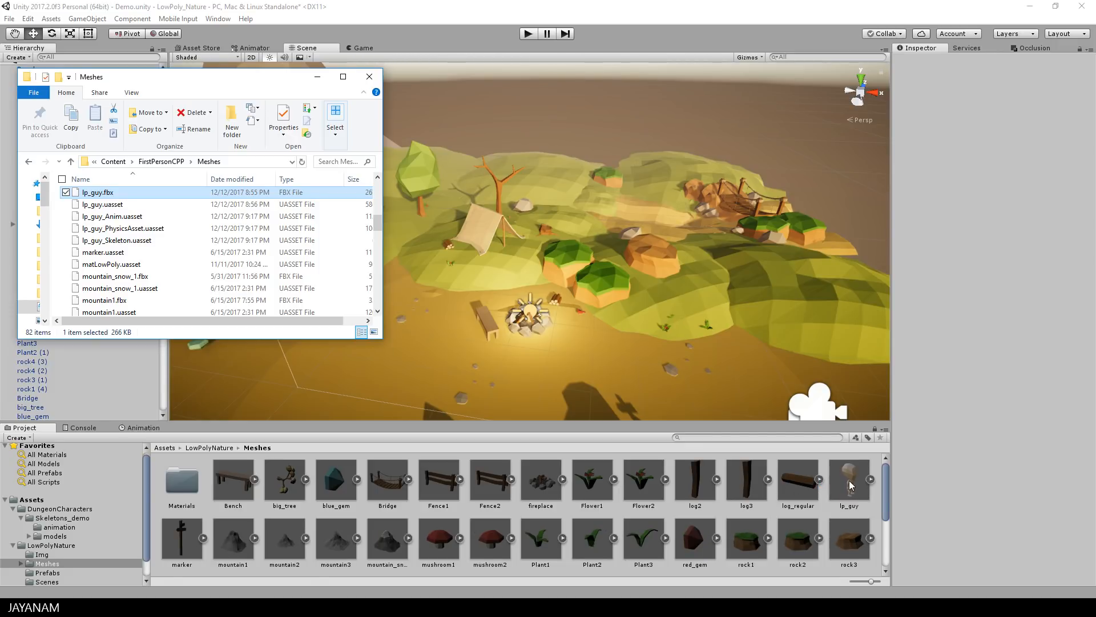
- Select the lp_guy model asset in the Project panel to show its import settings
click(848, 481)
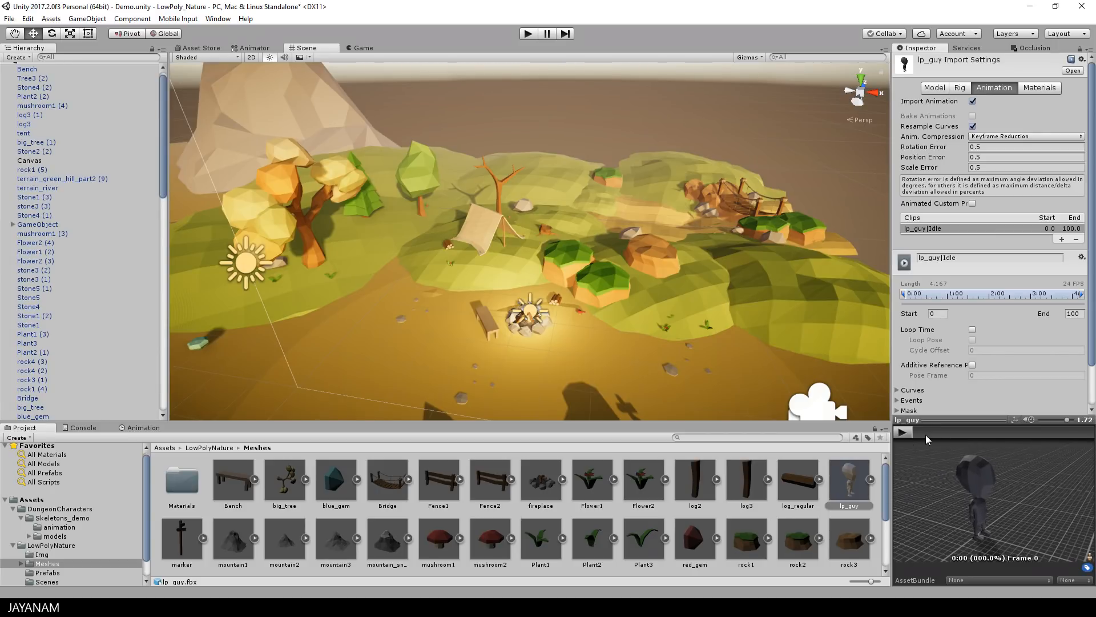
- Preview the Idle animation, expand lp_guy to reveal its meshes, Idle clip and avatar, then return to its import settings
click(902, 432)
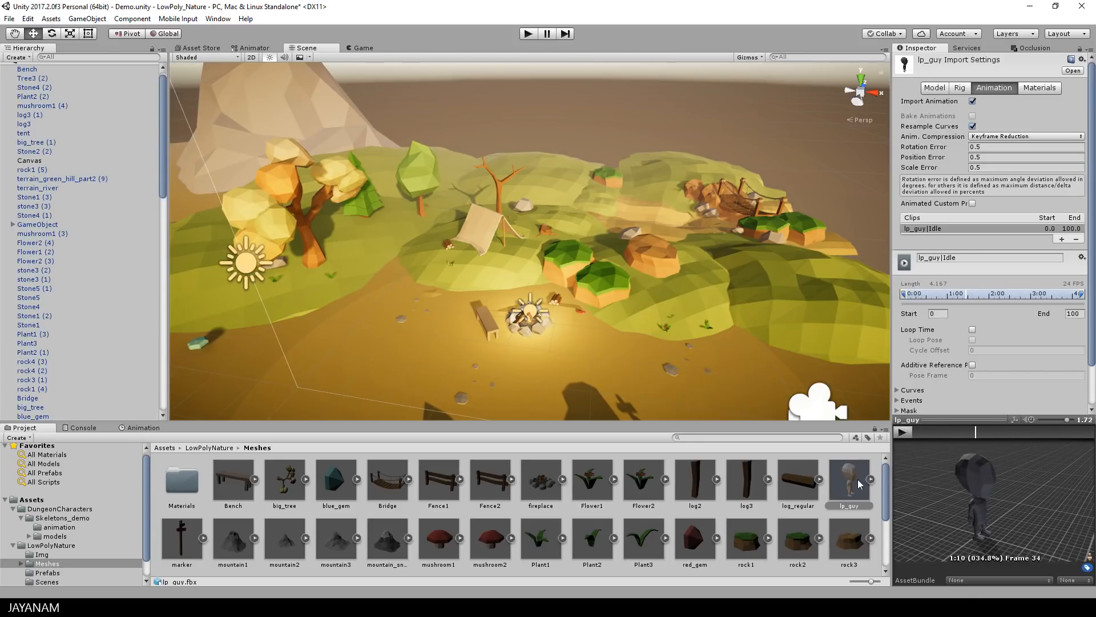
click(870, 479)
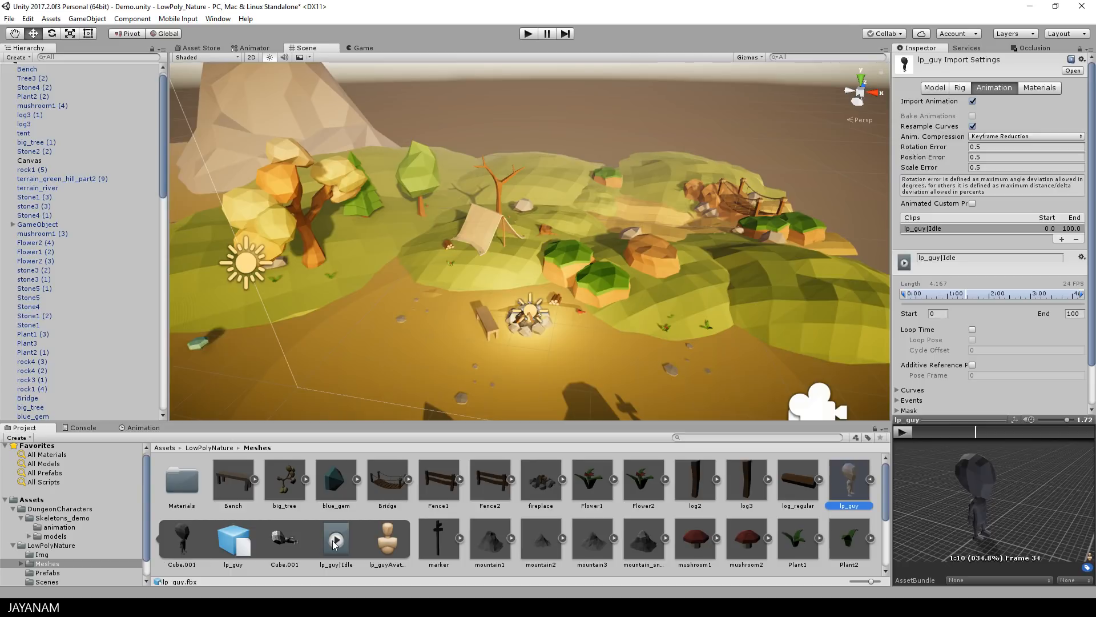
click(336, 540)
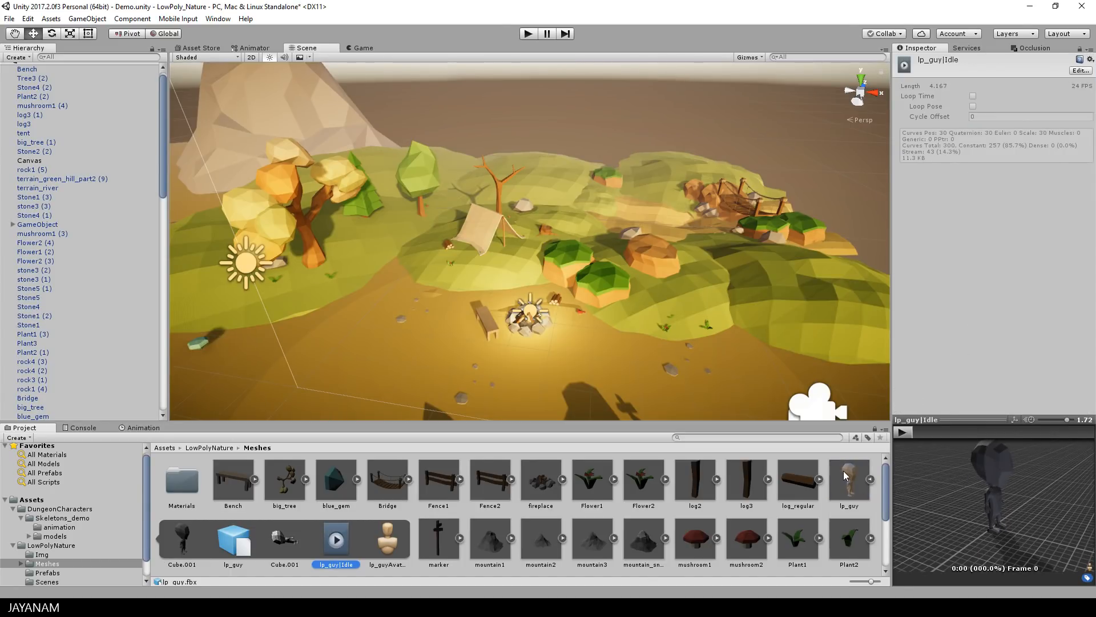
click(848, 480)
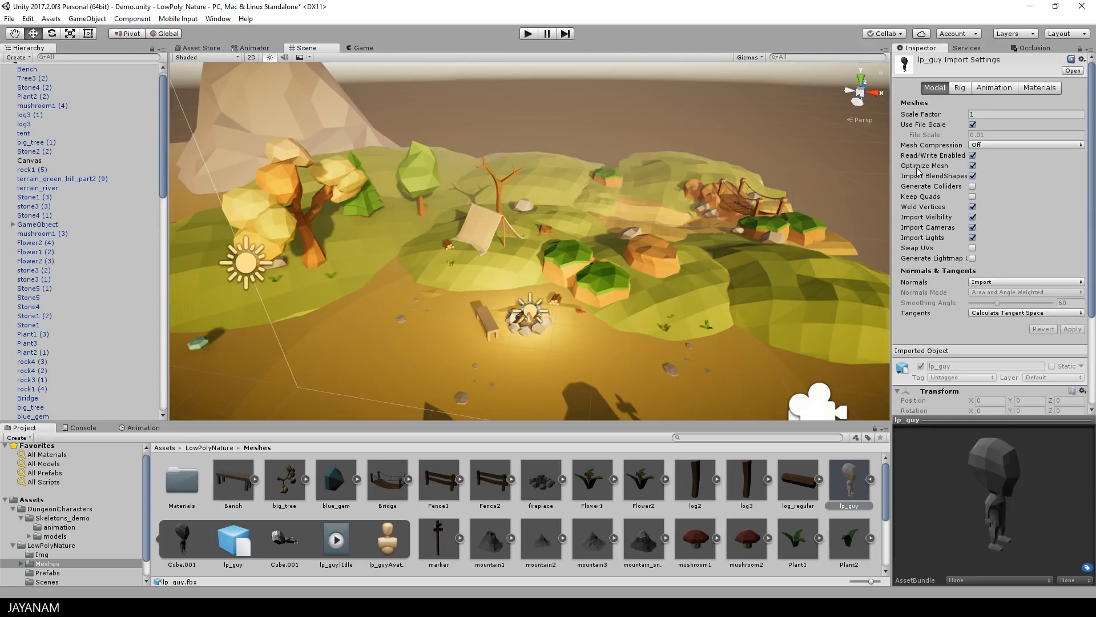
- Enable Loop Time on the lp_guy|Idle clip and place lp_guy in the scene near the campfire
click(993, 88)
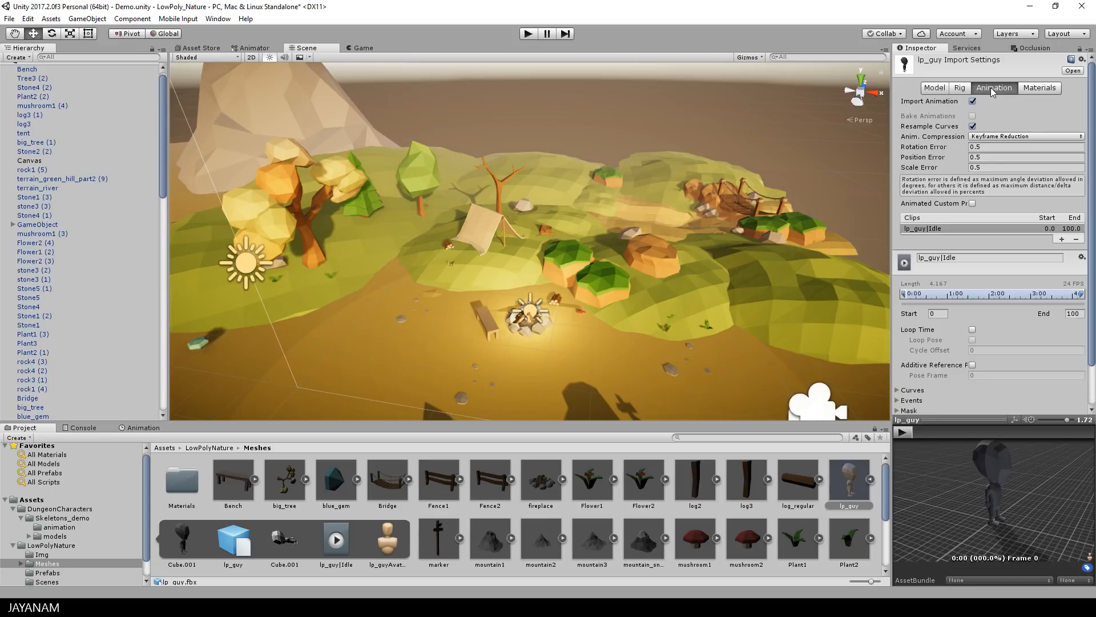
mouse_move(968, 336)
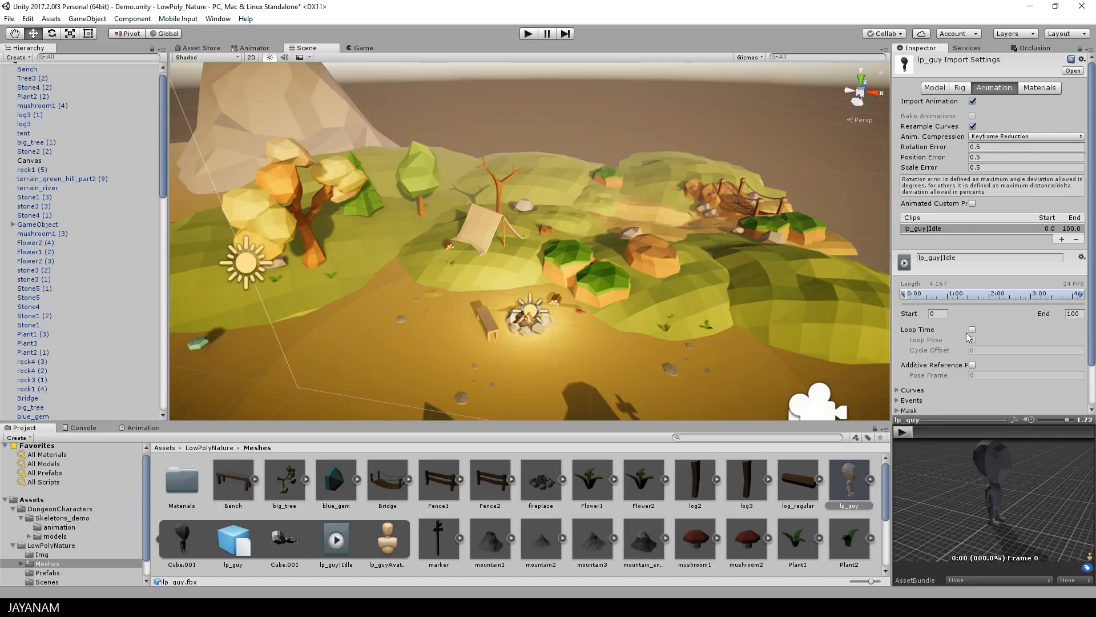
click(972, 329)
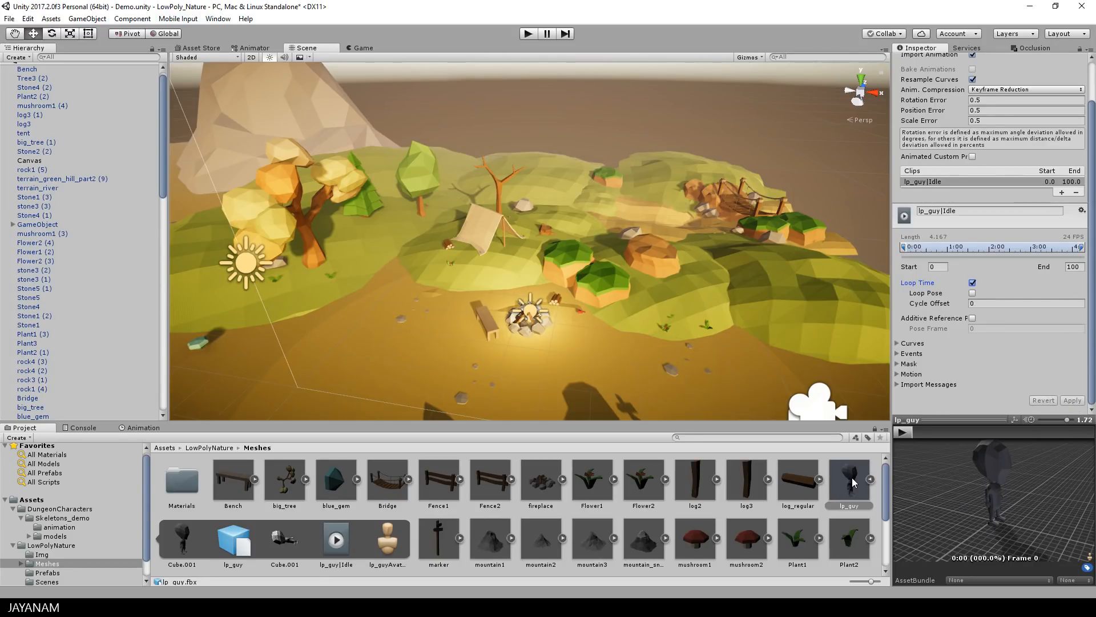
drag(848, 479, 409, 280)
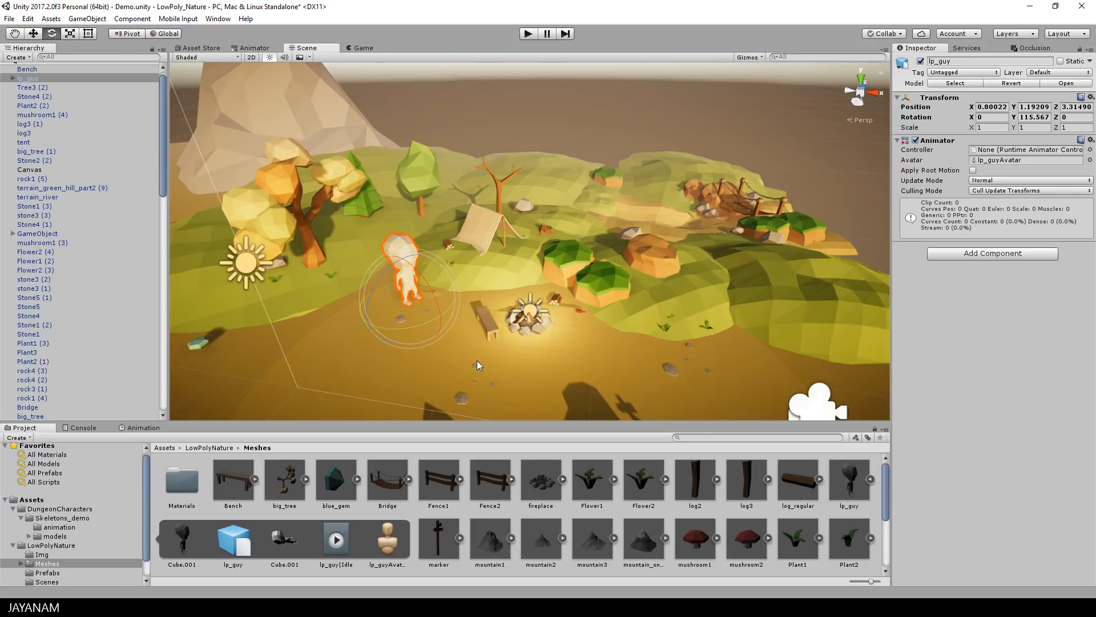
mouse_move(439, 435)
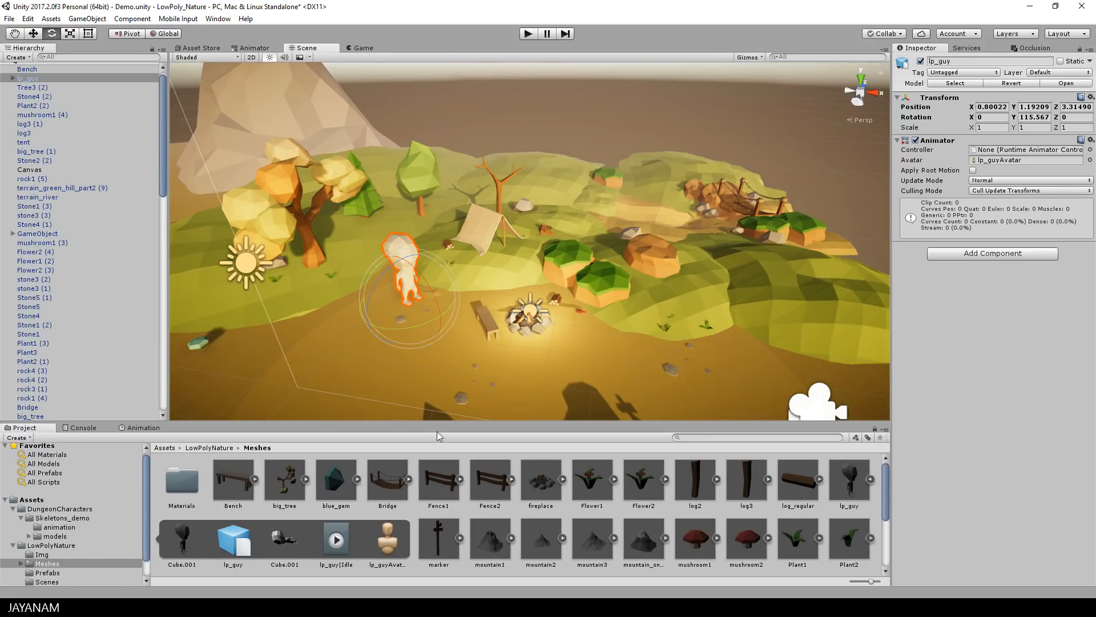
- Assign the lp_guy|Idle clip to lp_guy, creating lp_guy.controller, then return to the scene view
click(336, 538)
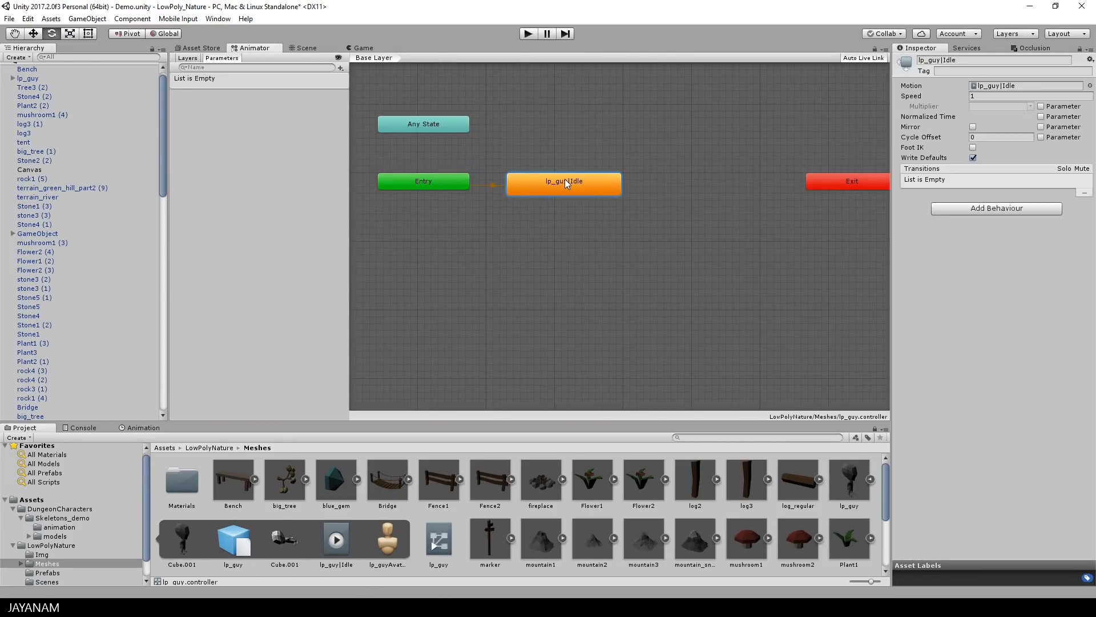
mouse_move(556, 185)
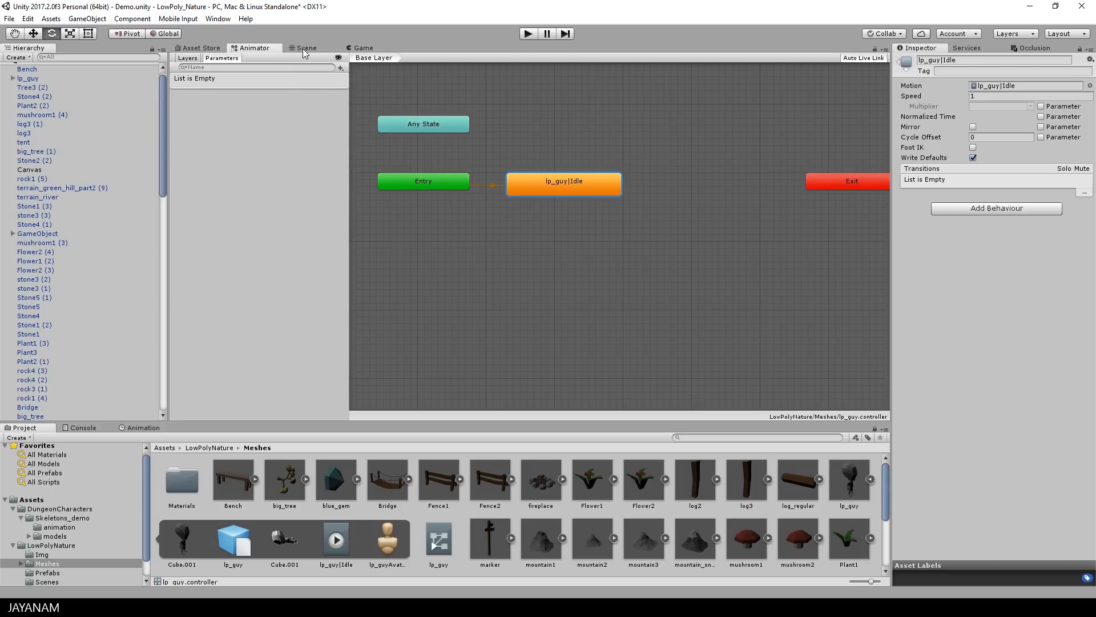
click(306, 48)
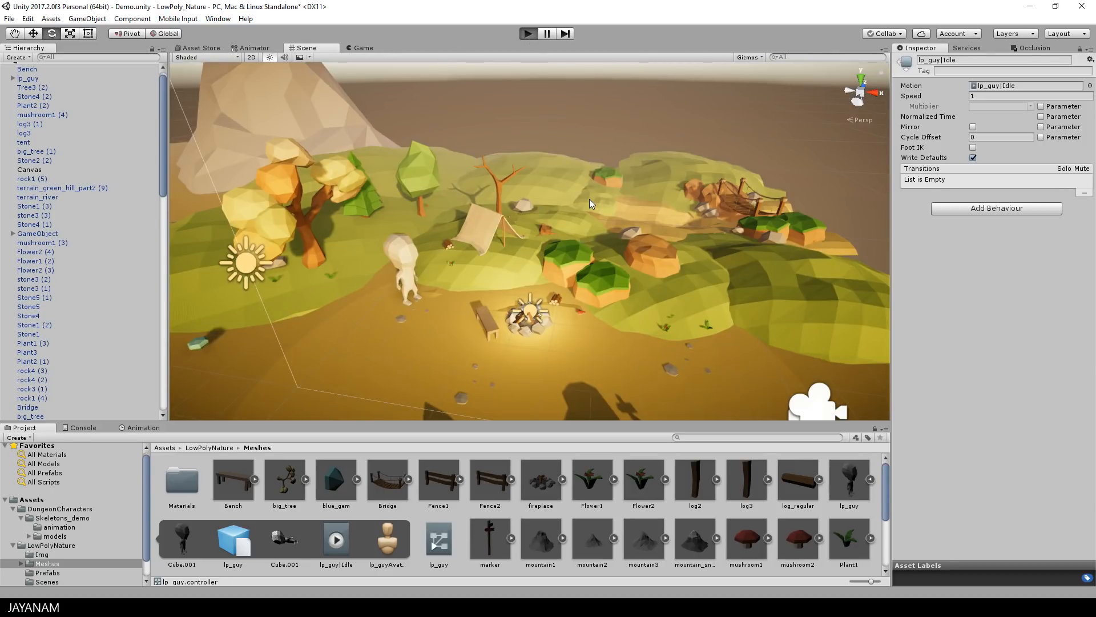